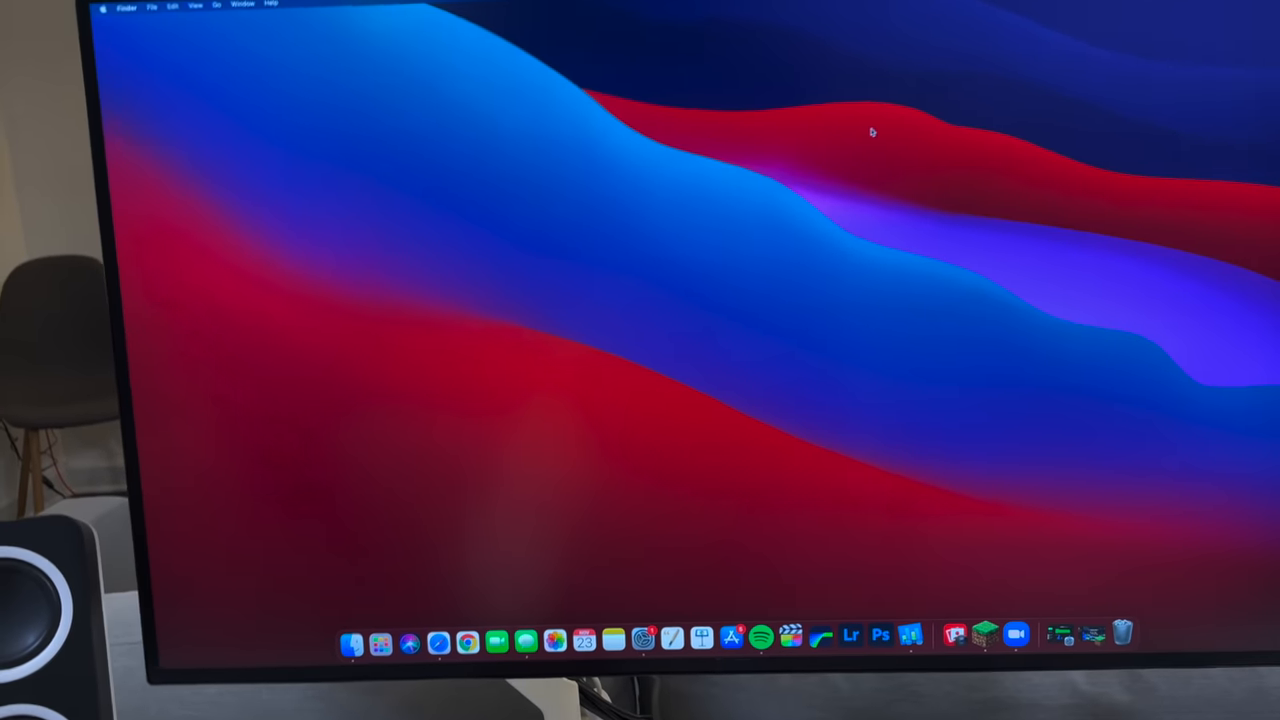
Step: Launch Zoom from the Dock to show its Home tab with meeting options
click(1016, 638)
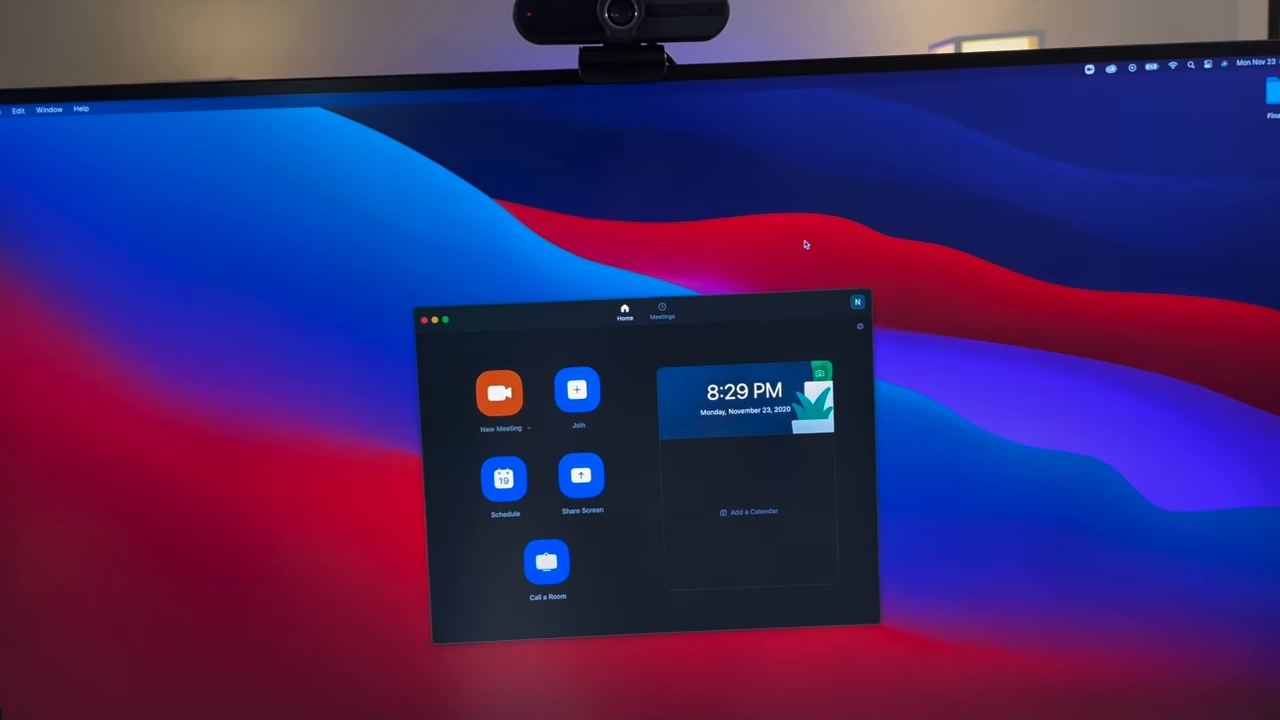